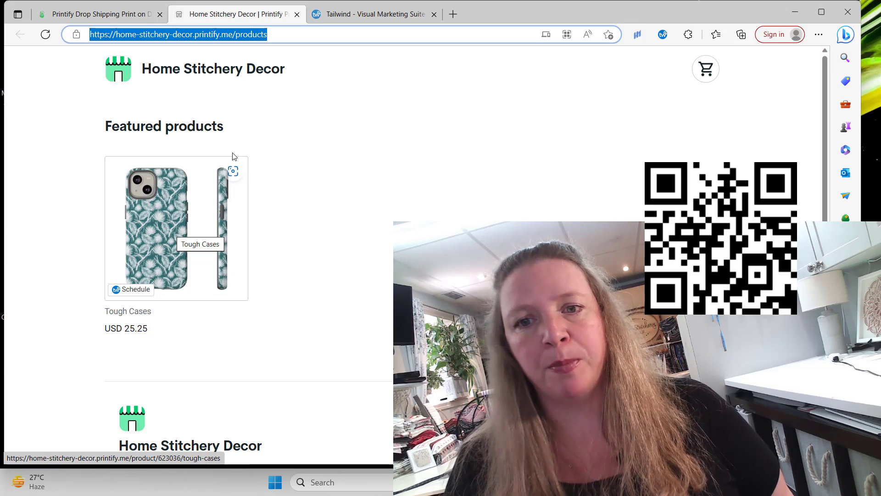
- Switch from the Printify store page to the Tailwind Create browser tab
left_click(373, 14)
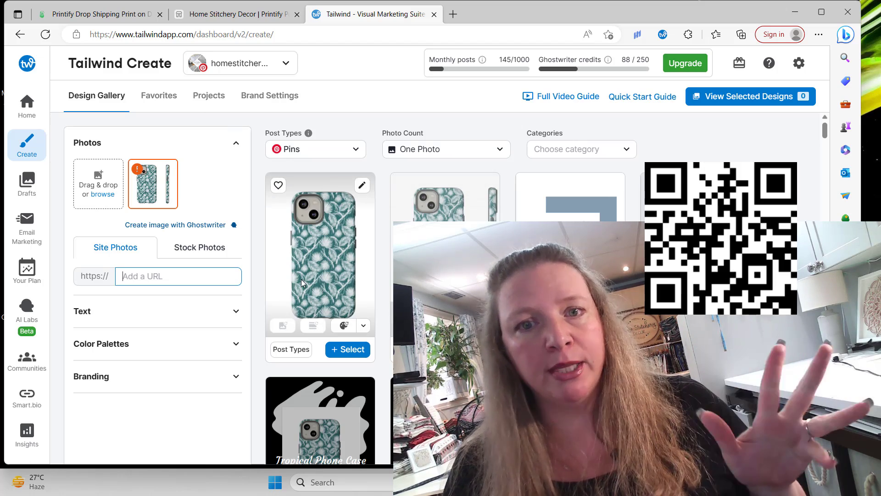
- Enter the saved Tough Cases product URL in Site Photos and browse the generated Tropical Phone Case designs
left_click(177, 277)
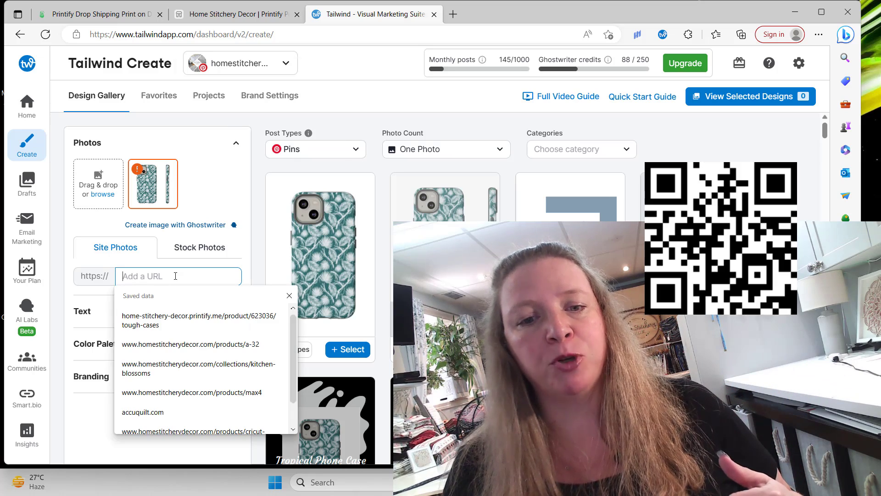
left_click(198, 320)
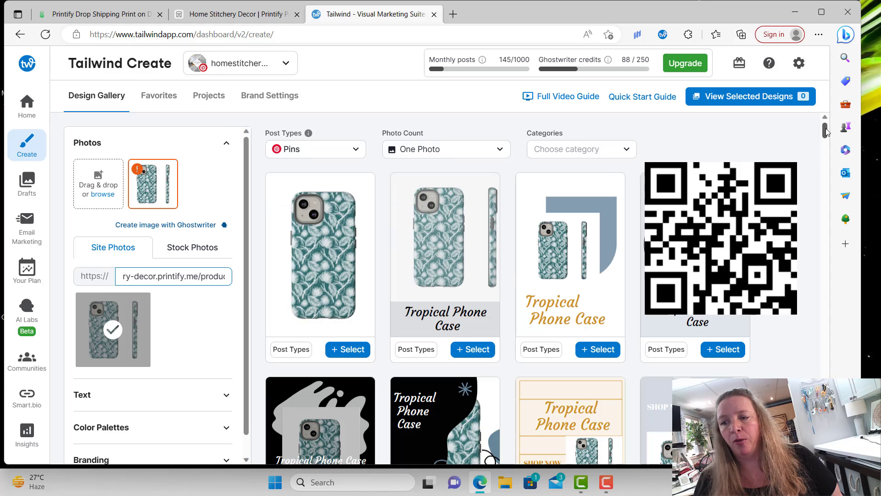
scroll("down", 3)
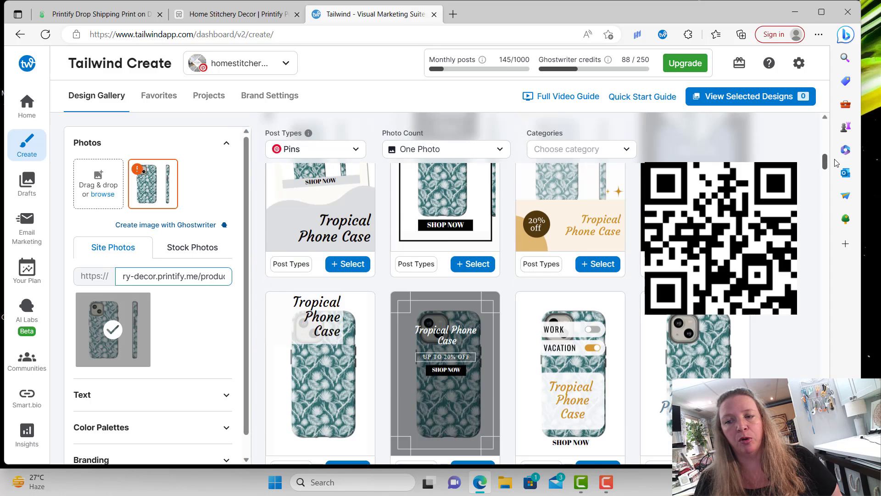
scroll("down", 3)
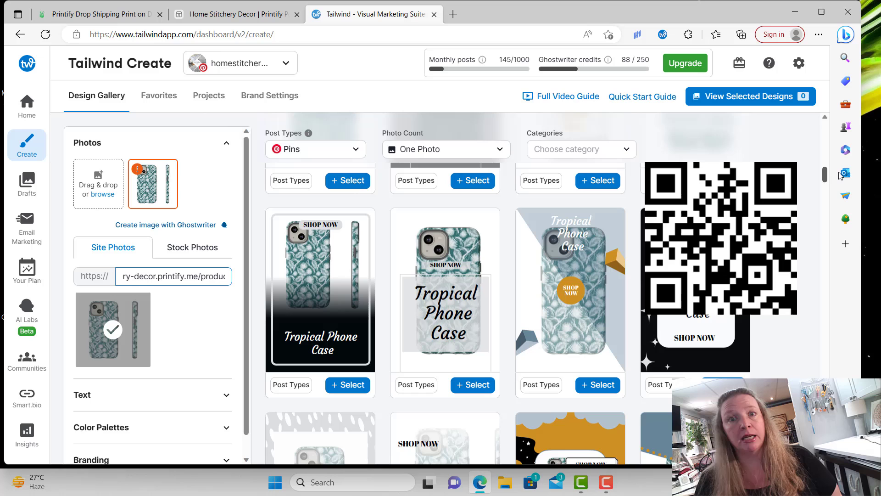
scroll("down", 3)
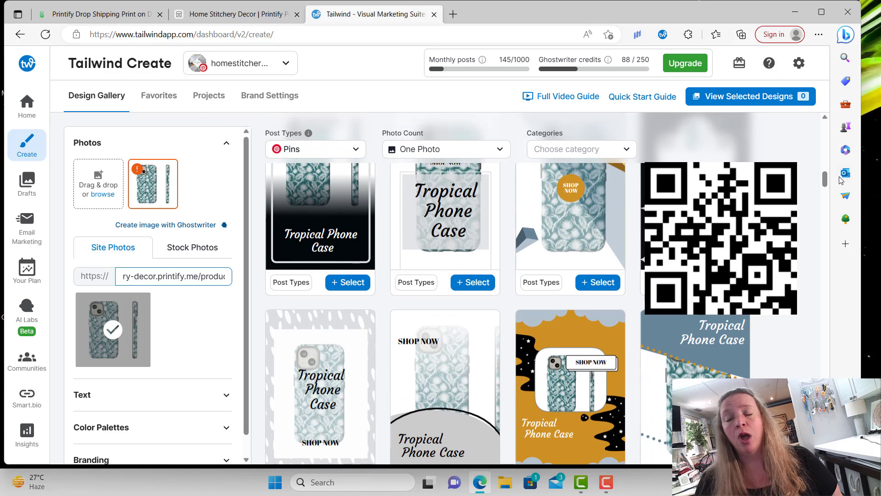
mouse_move(845, 173)
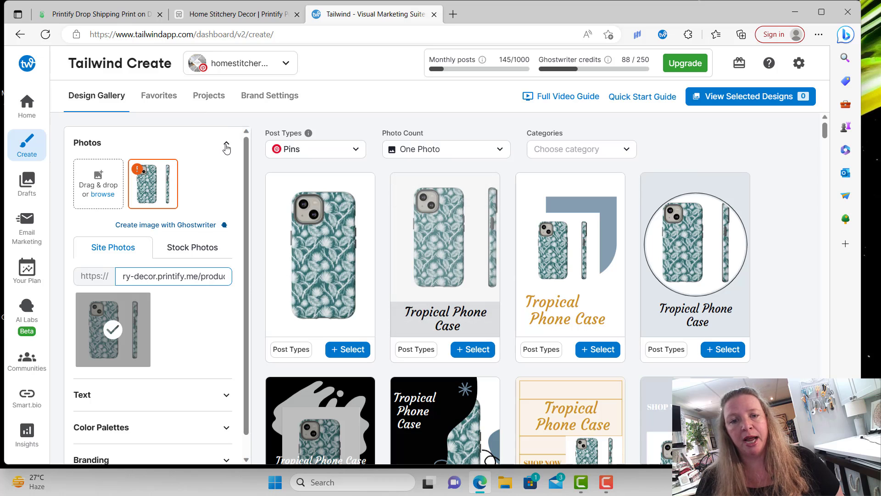
- Append '~ by Home Stitchery Decor' to the Tropical Phone Case title text
left_click(227, 145)
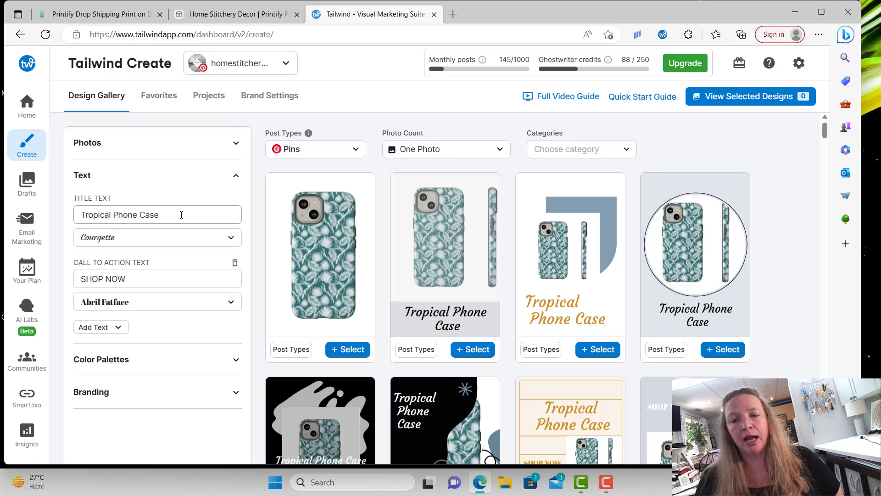
left_click(157, 215)
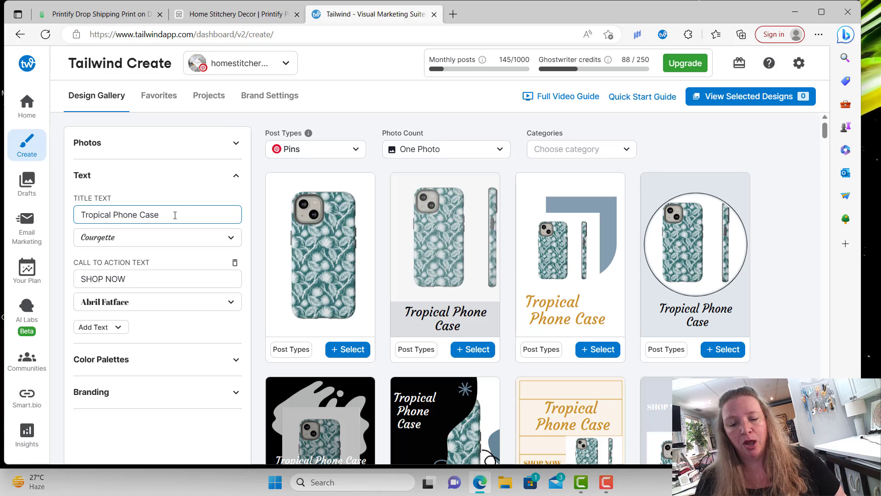
type("~")
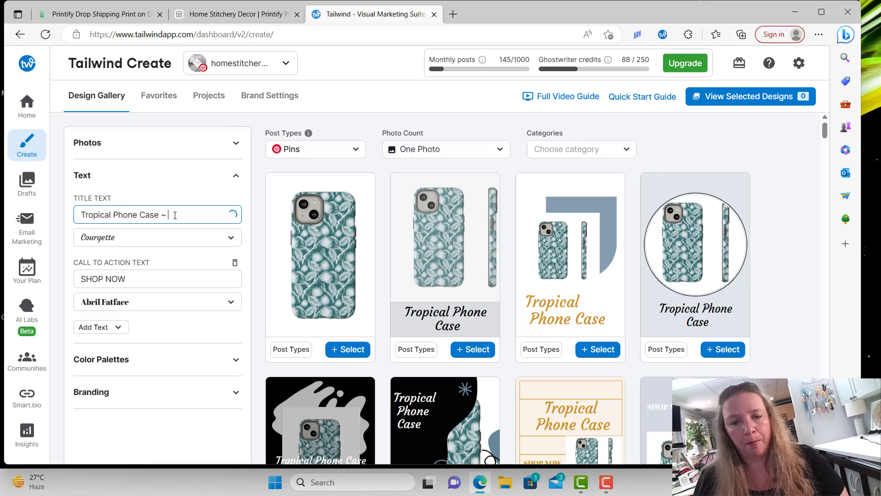
type("by Home Stitcl")
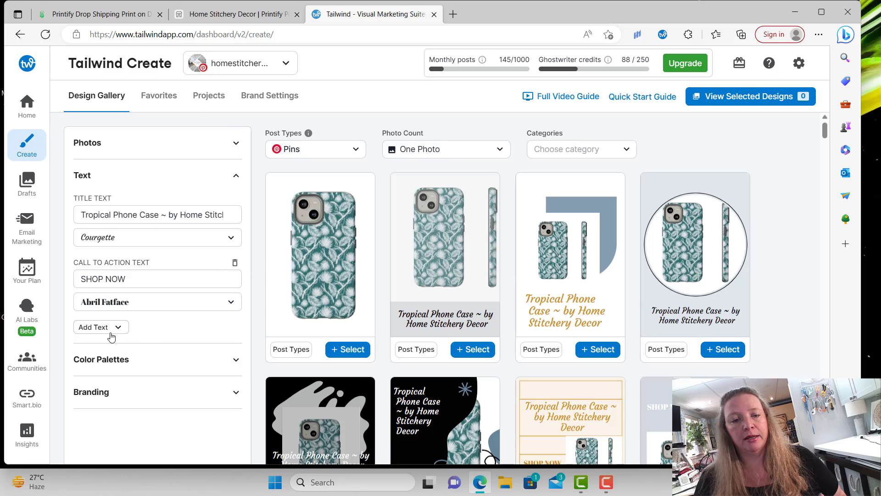
- Add a subtitle reading 'More Colors Available' to the designs
left_click(100, 327)
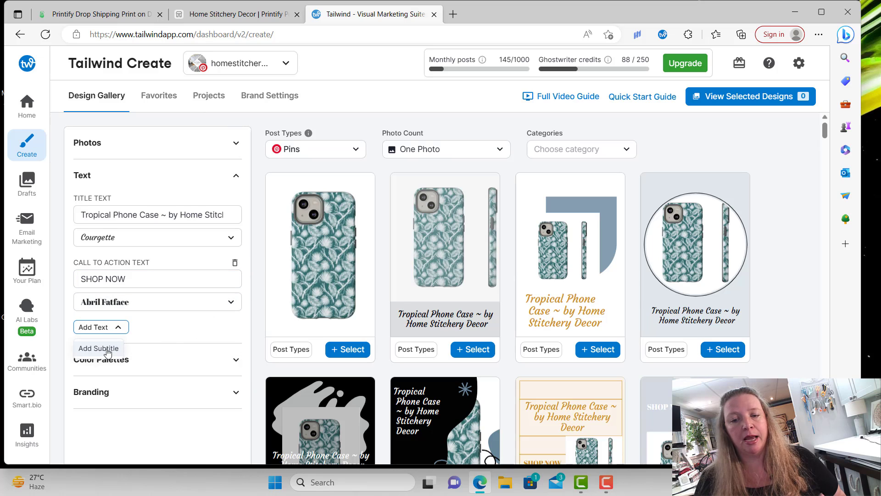
left_click(98, 347)
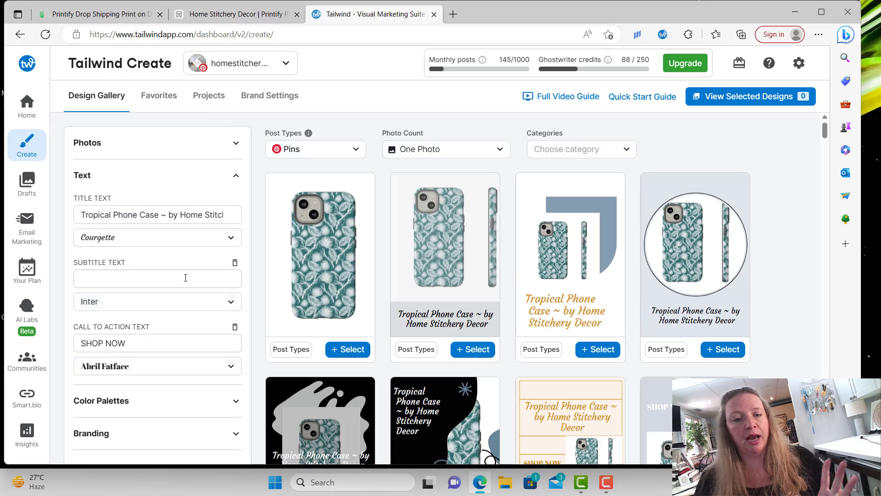
type("more")
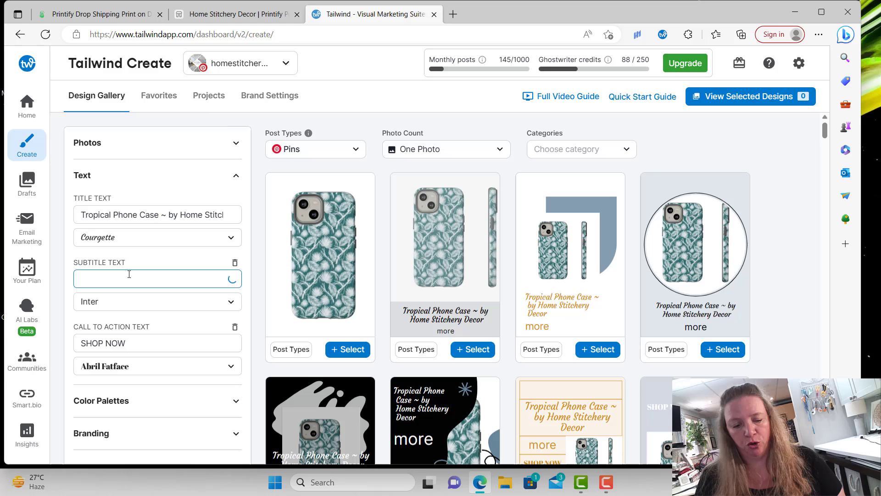
type("More Cold")
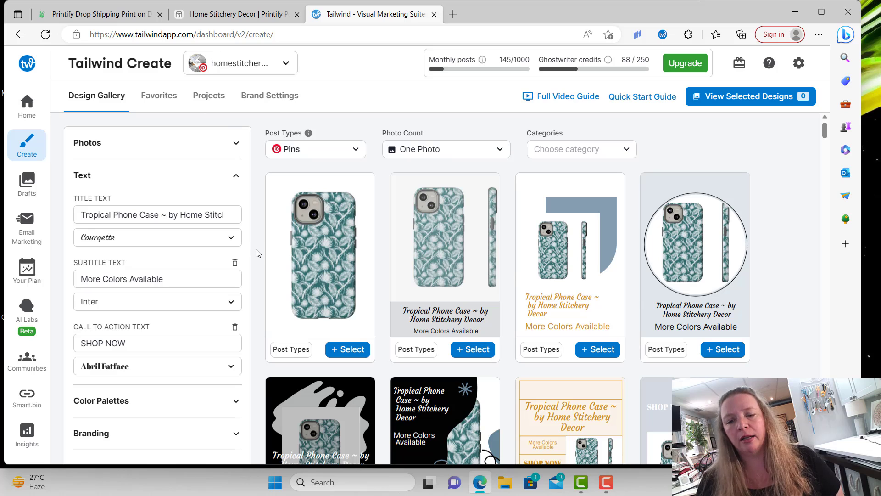
mouse_move(252, 346)
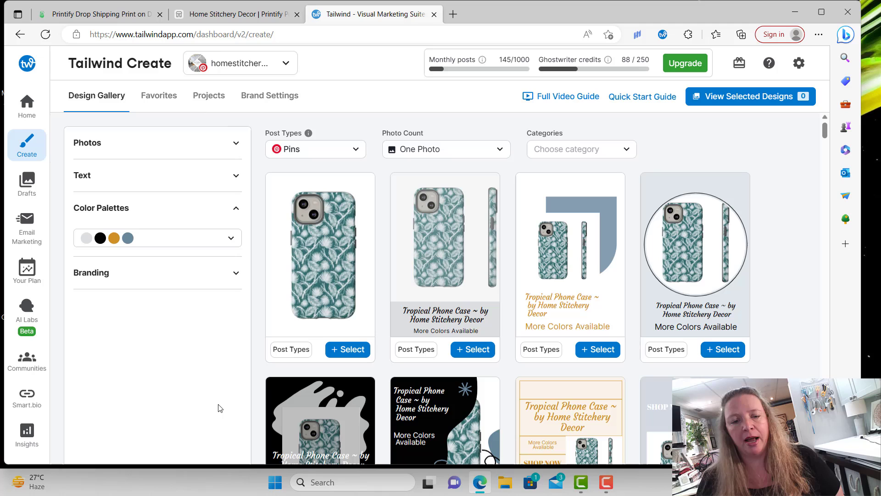
mouse_move(164, 248)
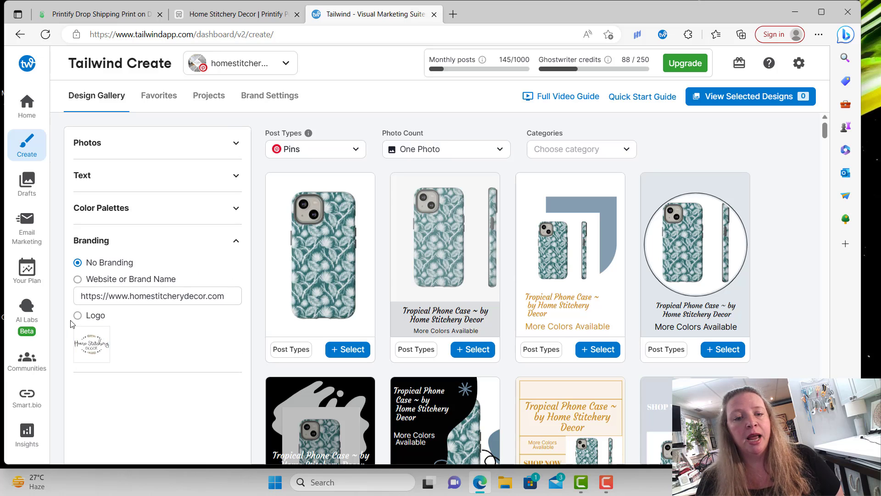
- Brand the designs with the Home Stitchery Decor logo
left_click(77, 314)
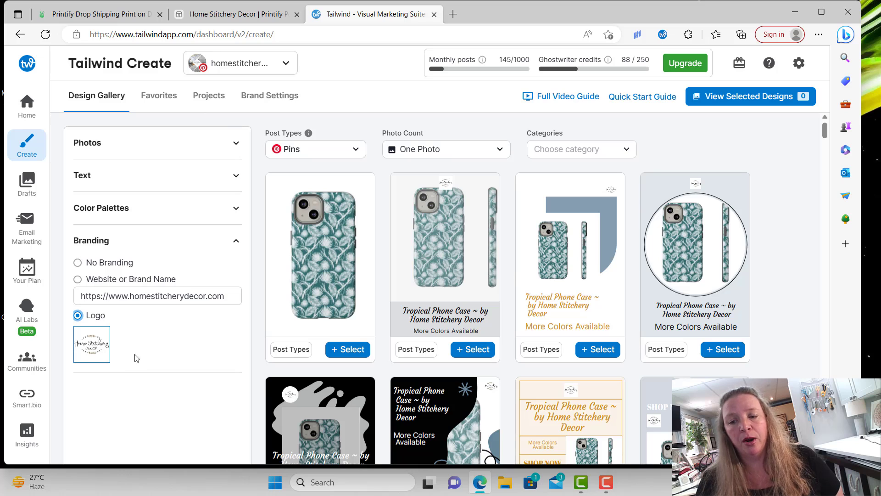
mouse_move(321, 254)
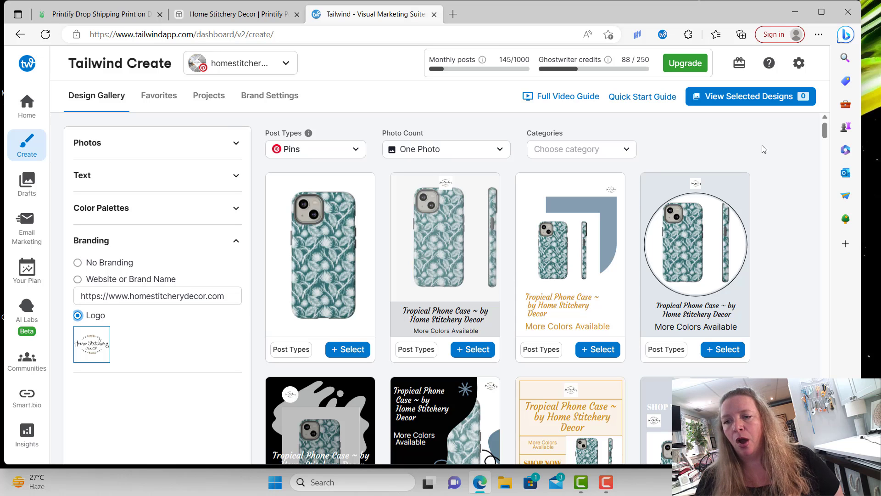
- Select the fourth phone case design with the More Colors Available banner and go to scheduling
scroll("down", 3)
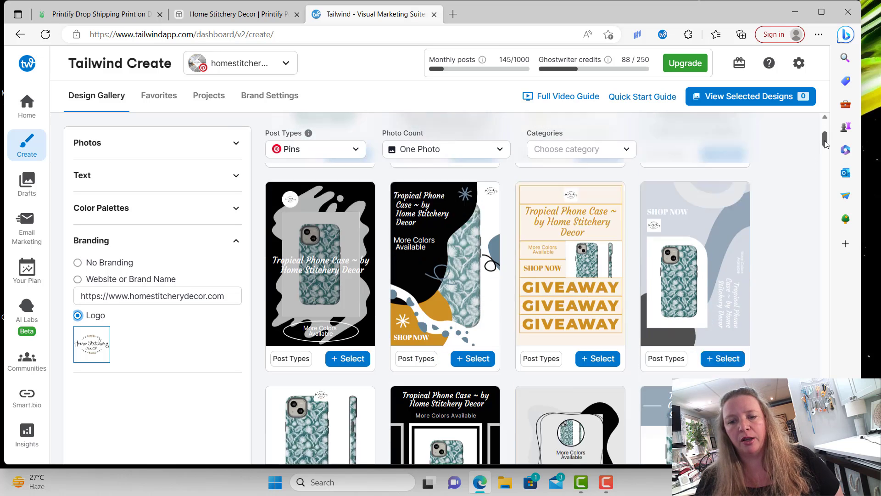
scroll("down", 3)
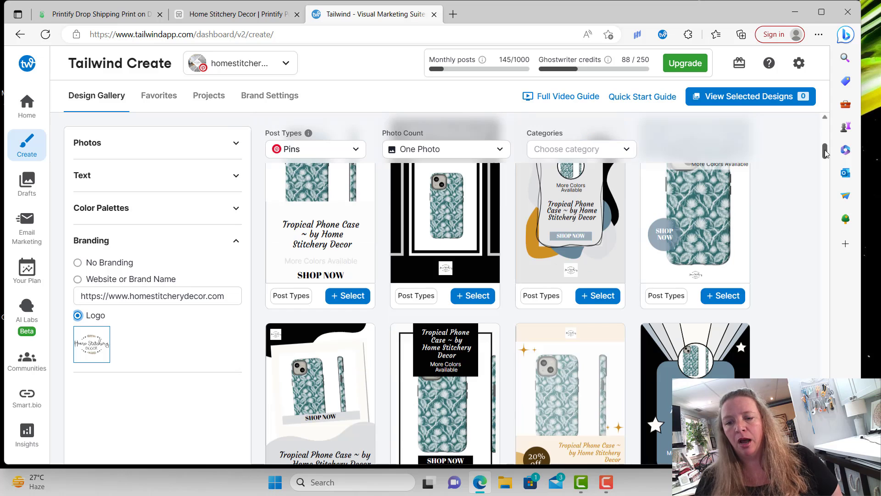
scroll("down", 3)
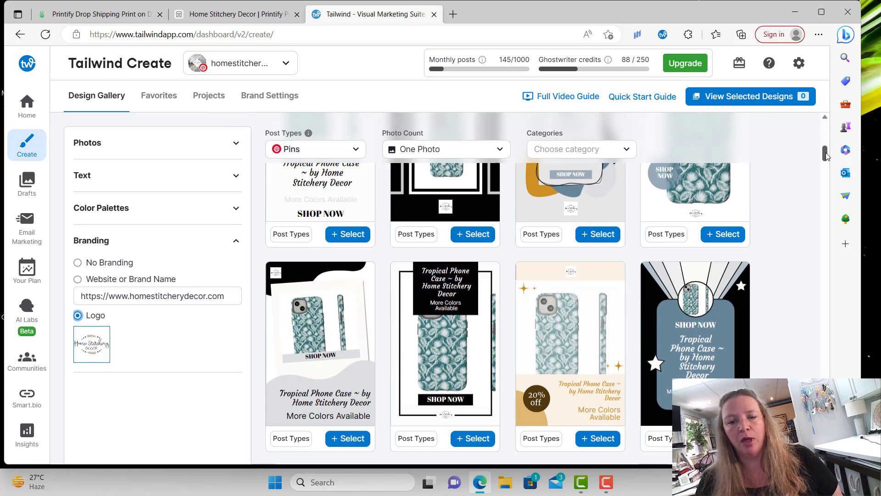
scroll("down", 3)
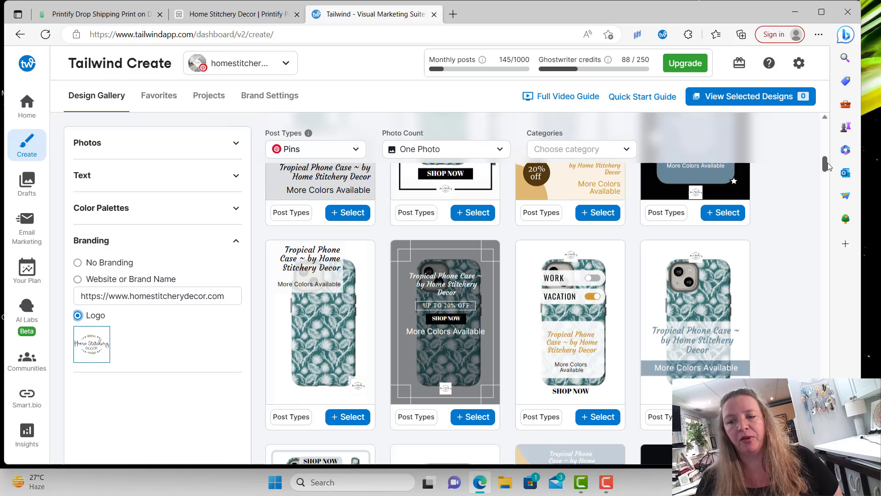
scroll("down", 3)
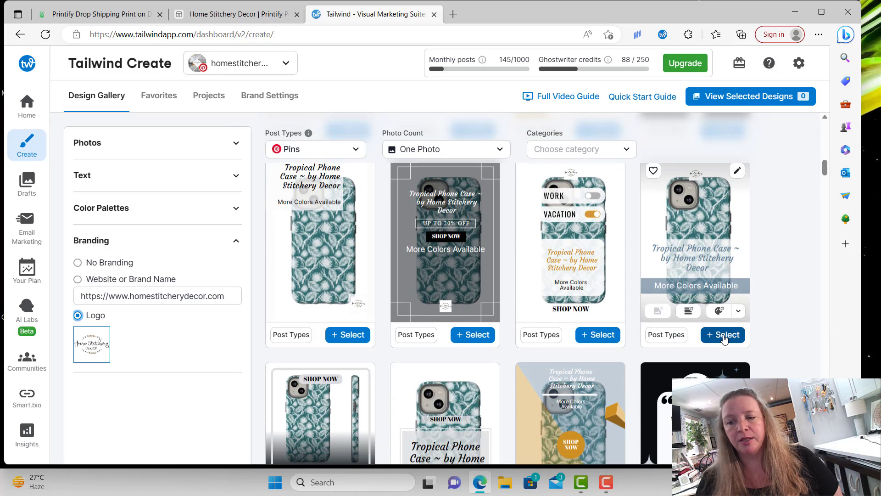
left_click(722, 334)
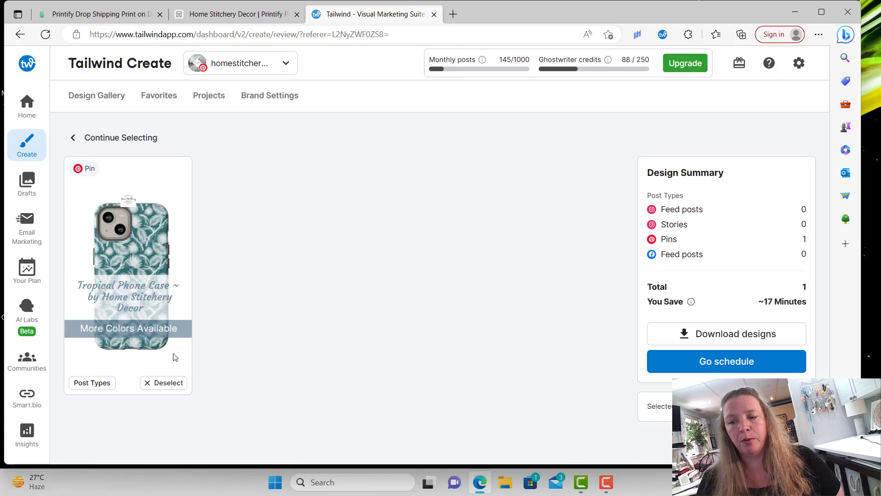
mouse_move(132, 331)
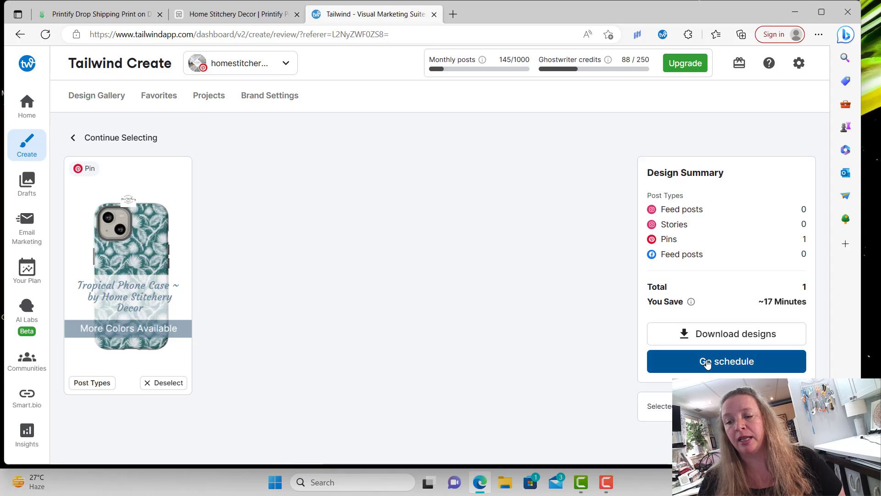
left_click(725, 361)
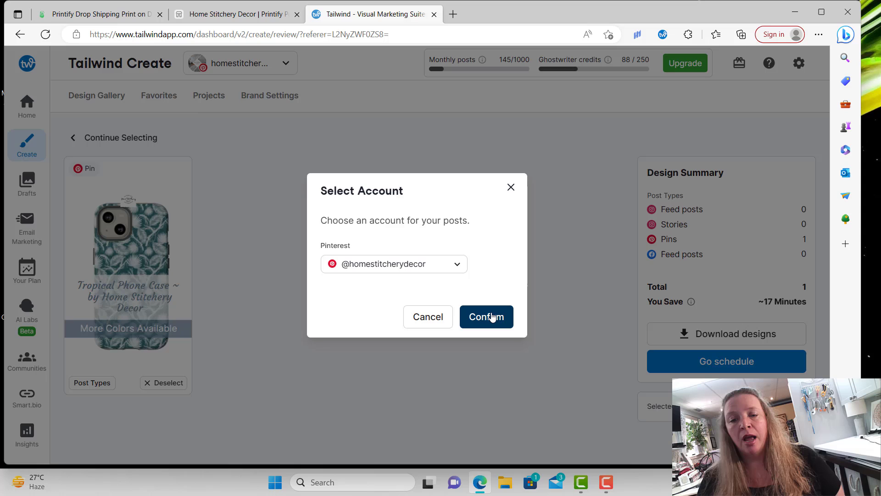
left_click(485, 316)
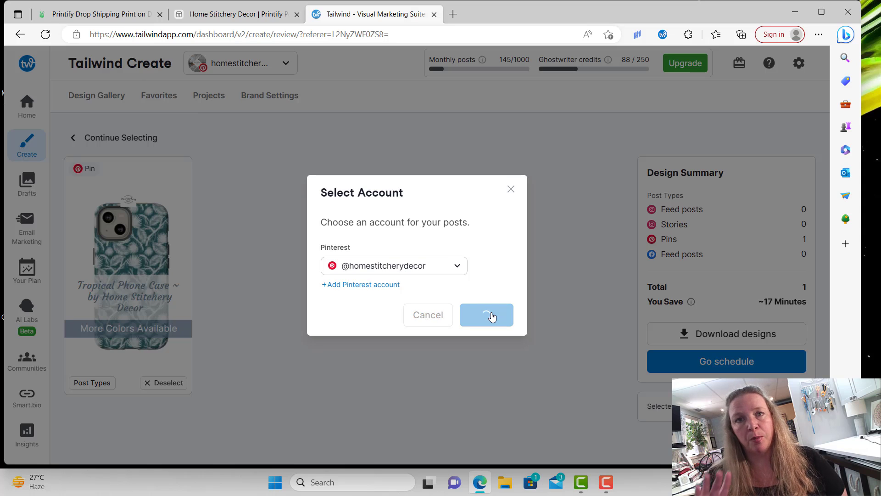
left_click(486, 315)
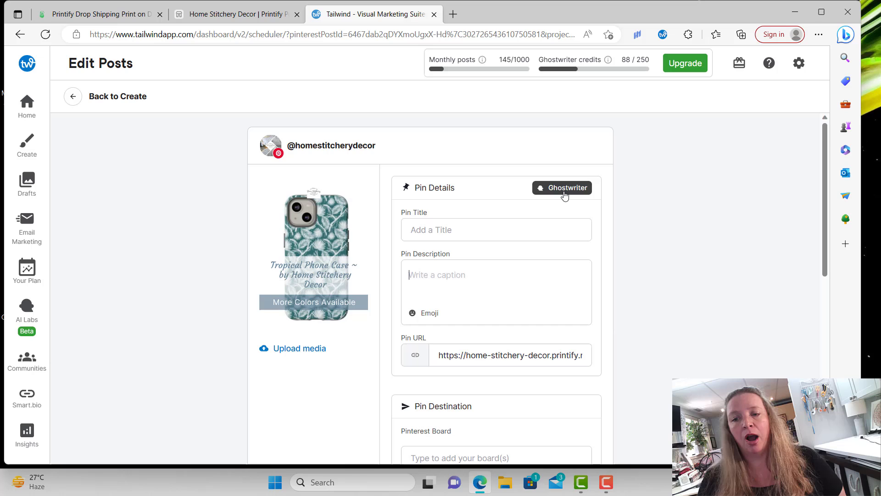
left_click(561, 187)
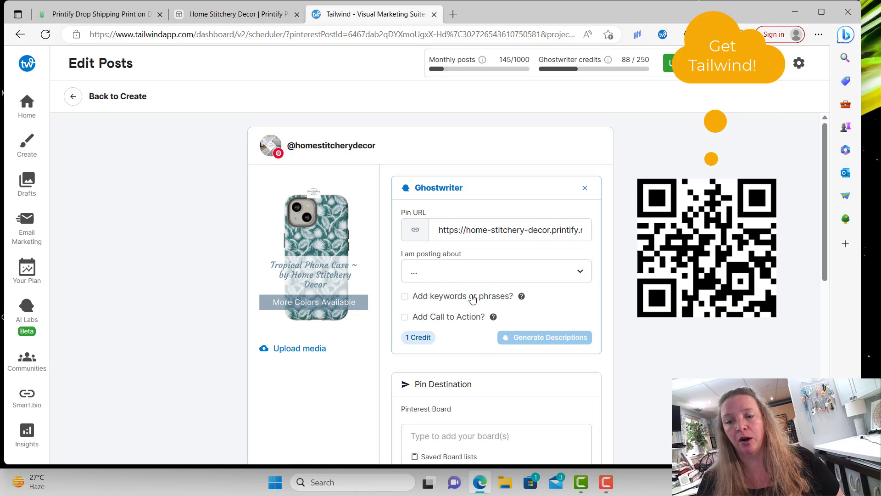
- Set Ghostwriter to a featured product named 'Tropical Print Phone Case'
left_click(495, 269)
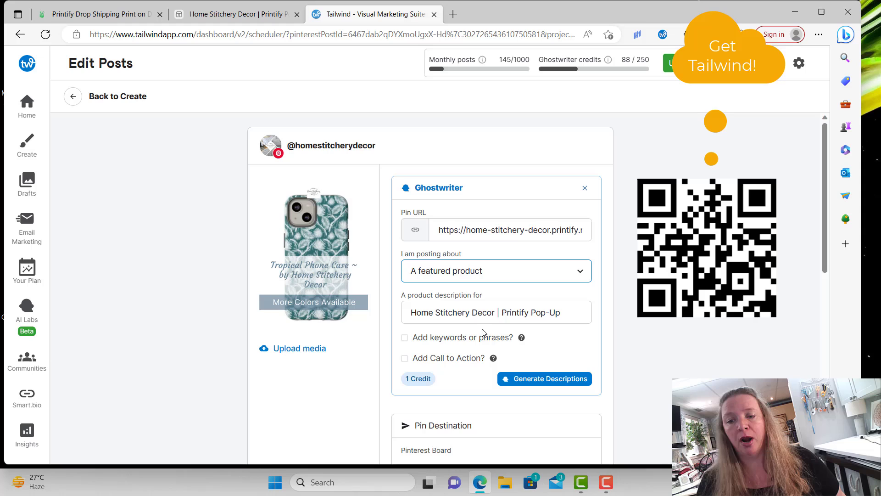
triple_click(485, 312)
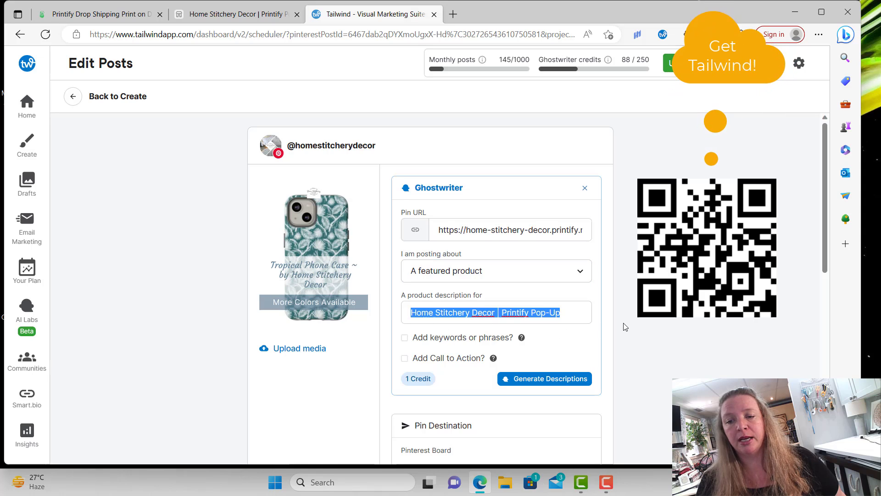
type("Tropical Print Phone")
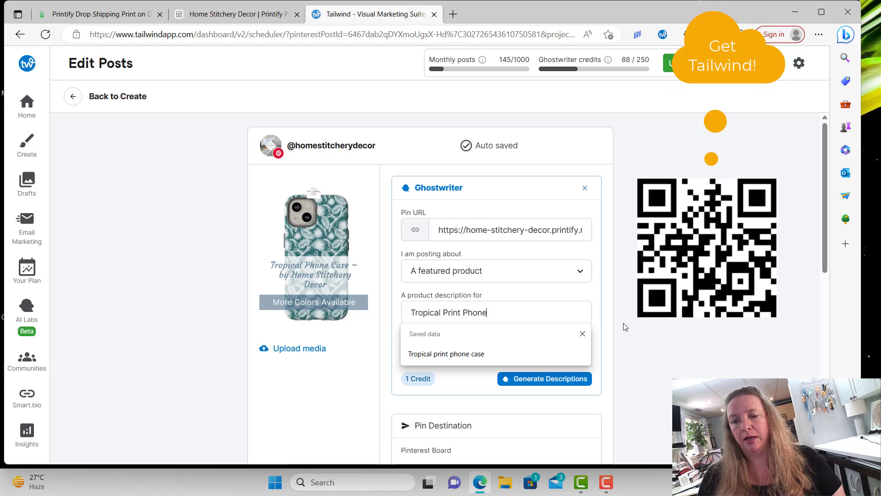
type("Case")
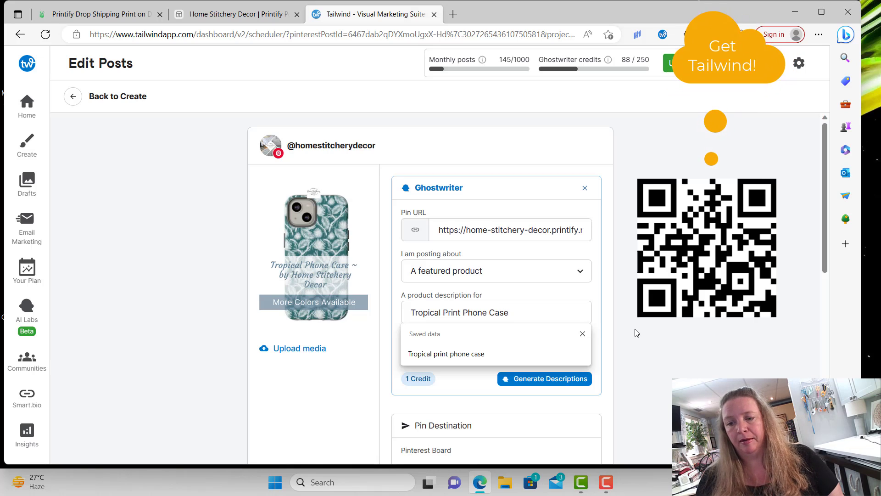
- Add the keyword 'more colors available' and generate the pin descriptions
left_click(404, 337)
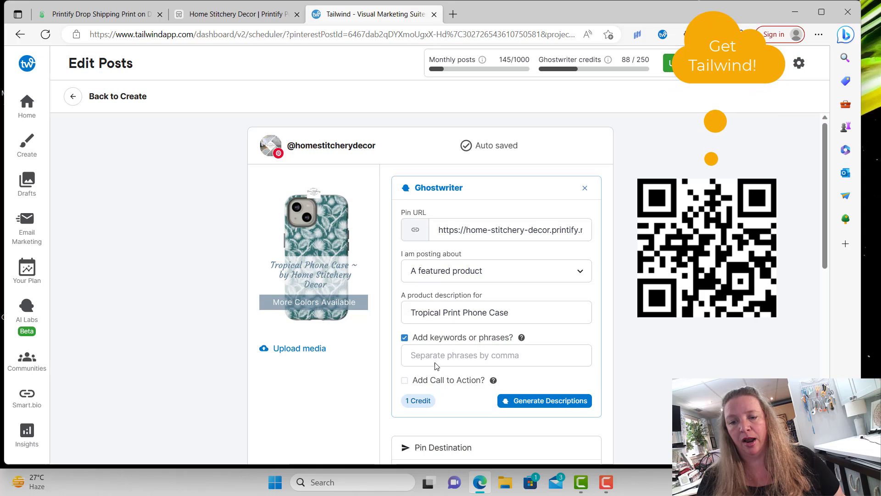
type("more colors a")
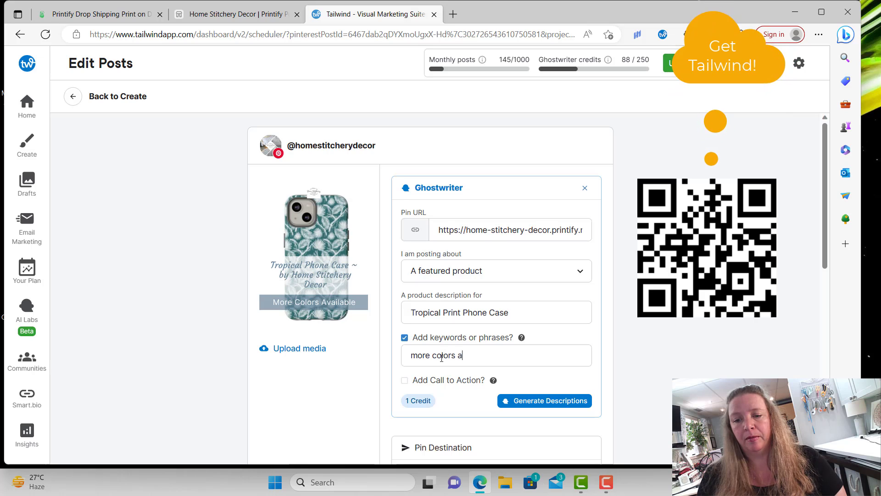
type("vailable")
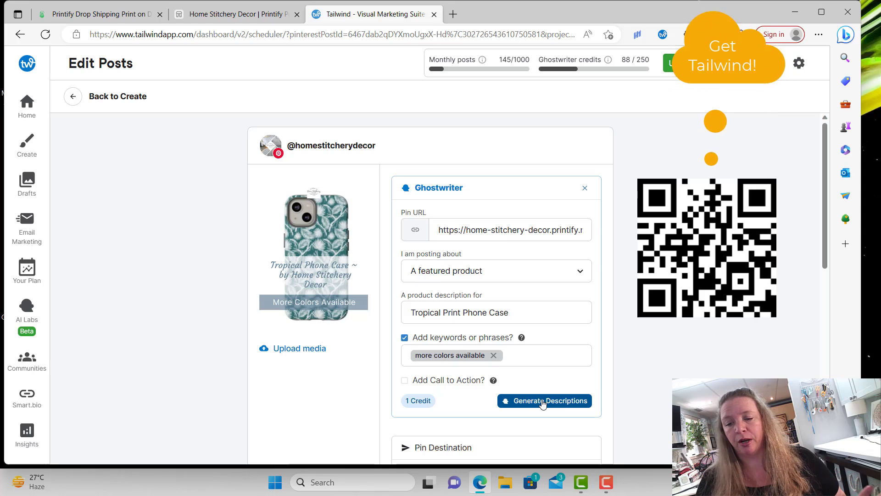
left_click(544, 401)
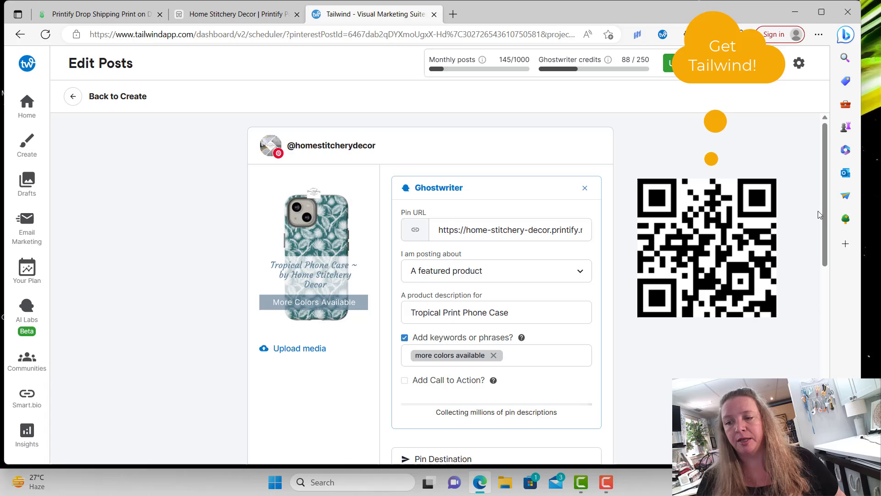
- Browse to the third generated option about hibiscus and palm leaves and select its description text
scroll("down", 3)
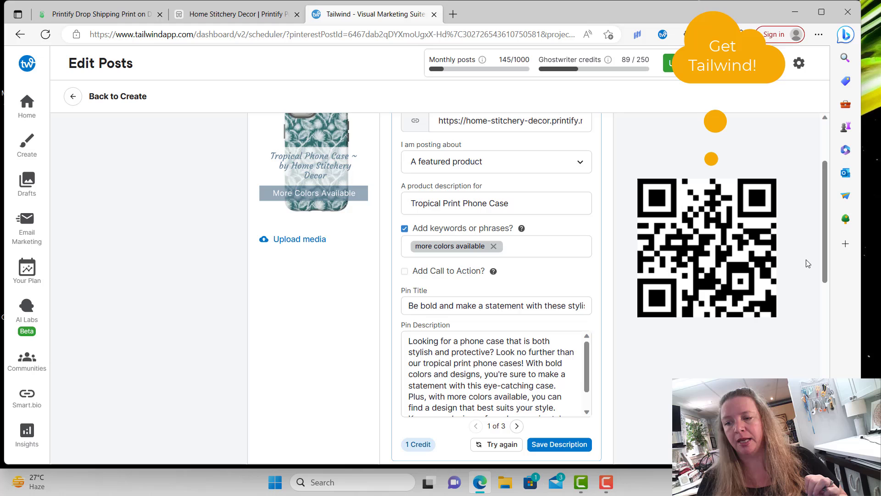
scroll("down", 3)
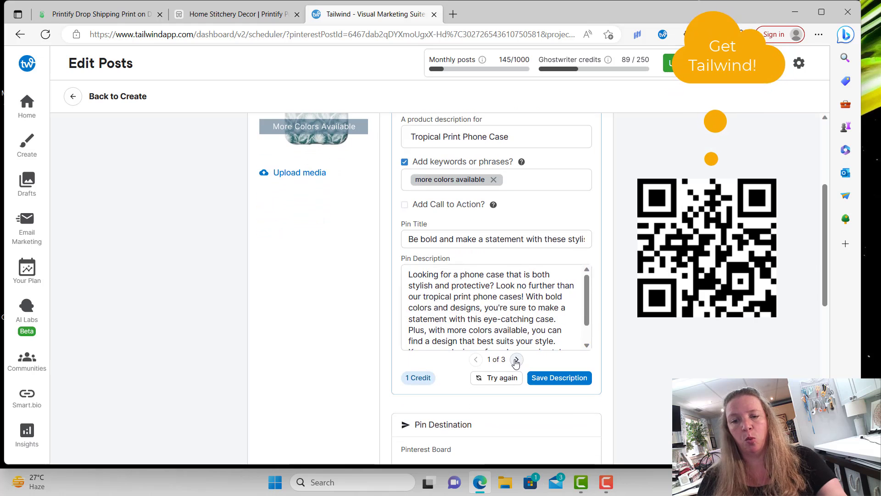
left_click(515, 359)
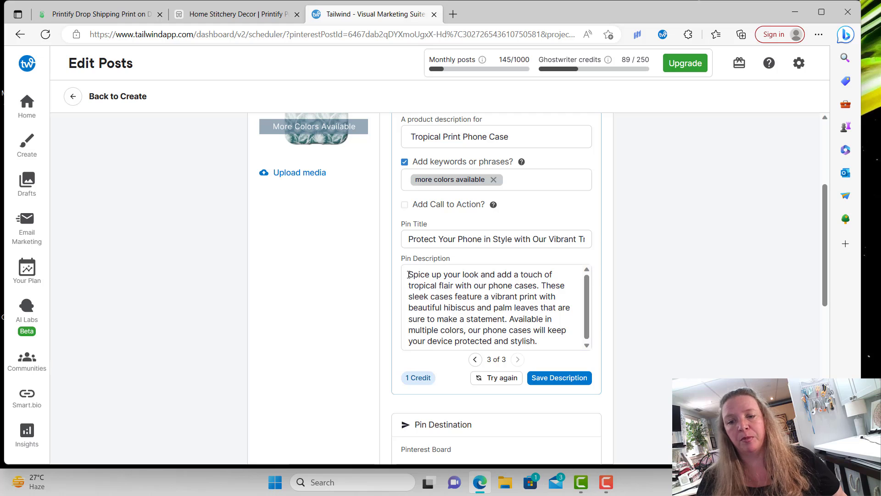
left_click_drag(408, 275, 562, 323)
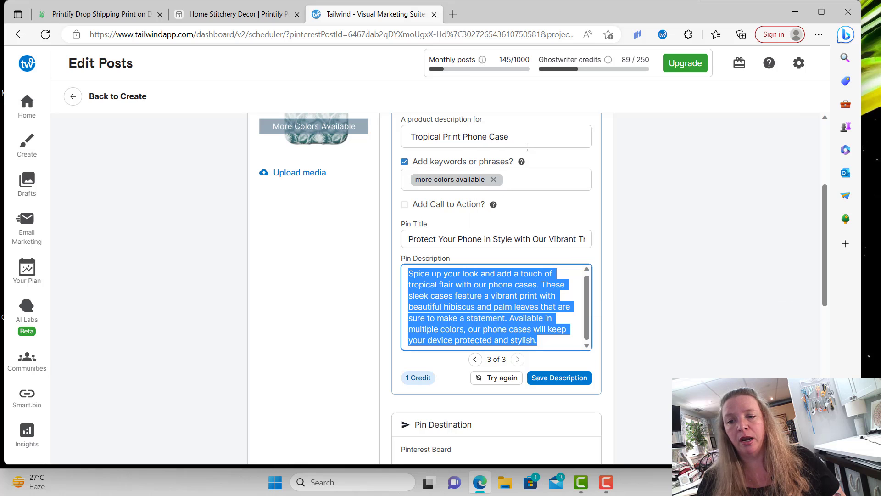
scroll("down", 3)
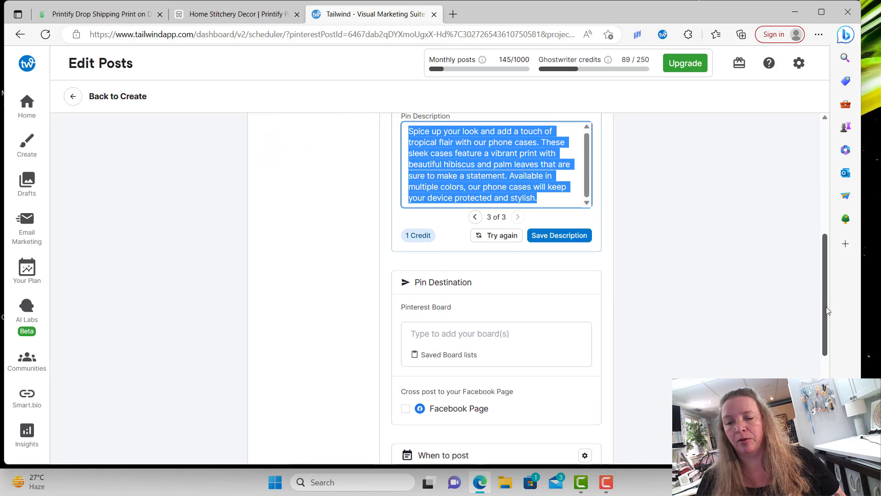
left_click(406, 408)
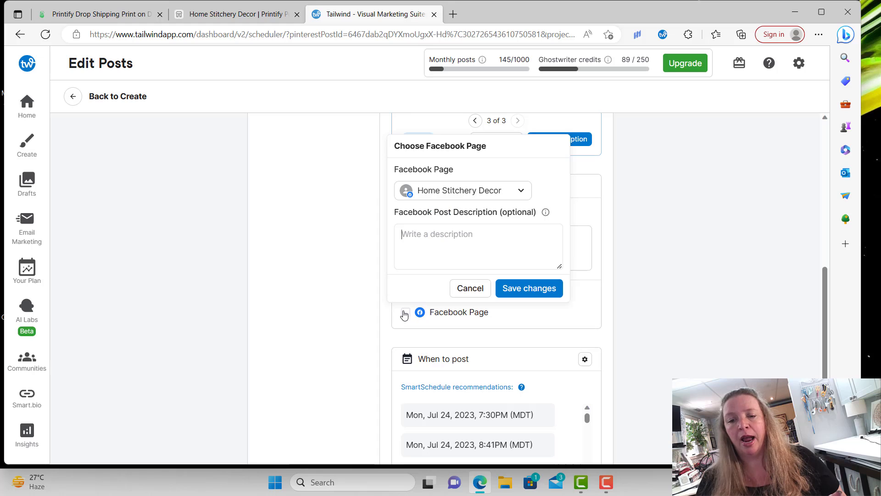
right_click(477, 246)
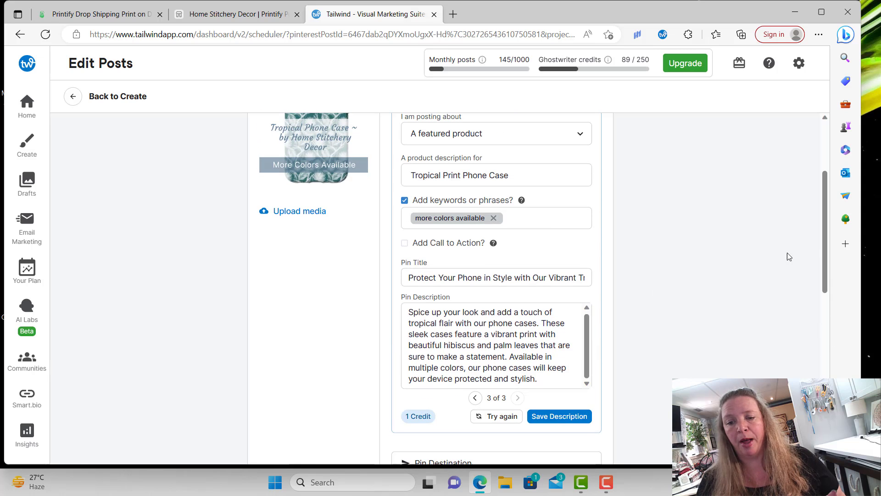
- Return to Ghostwriter suggestion 1 of 3 and save it as the pin description, keeping the Tropical Print Phone Case title
left_click(474, 398)
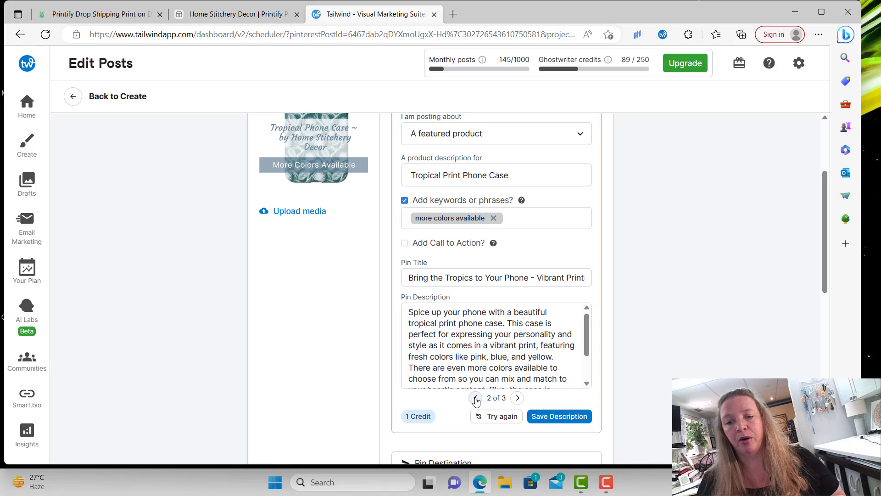
left_click(476, 397)
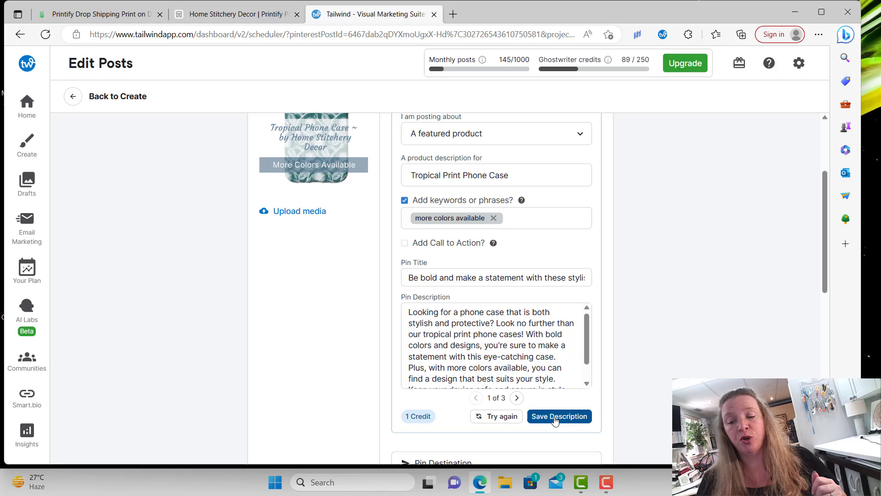
left_click(559, 416)
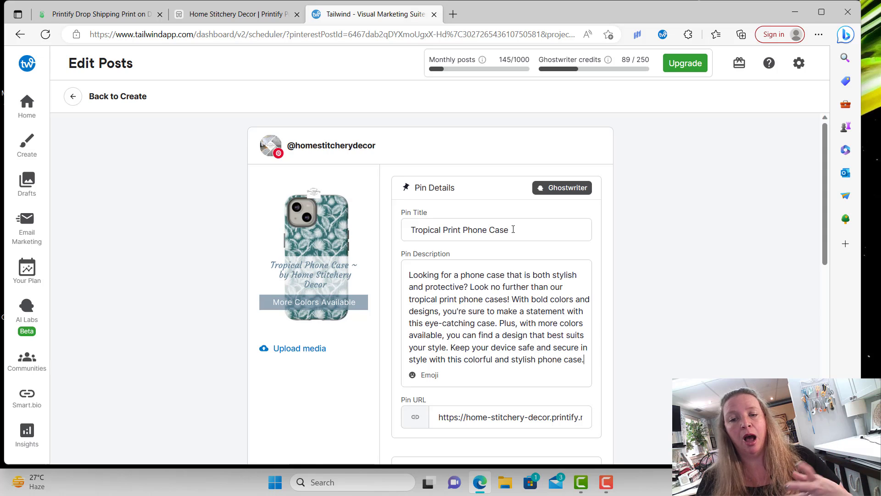
left_click(496, 229)
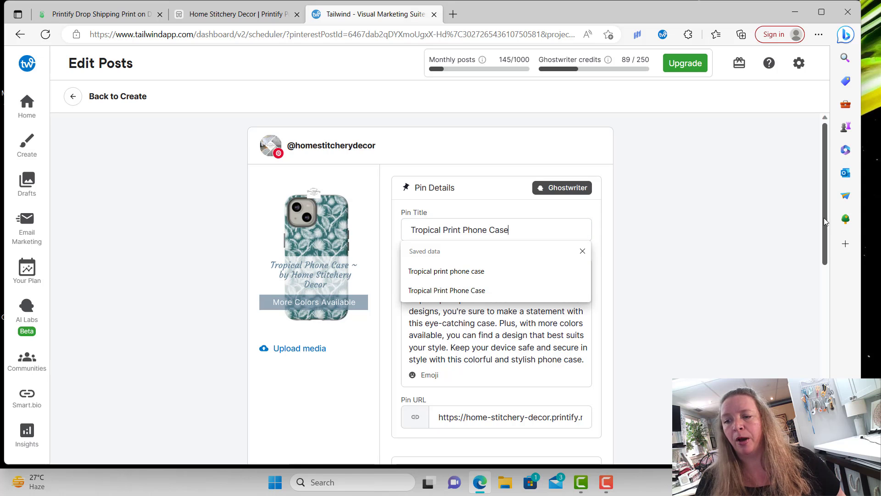
scroll("down", 3)
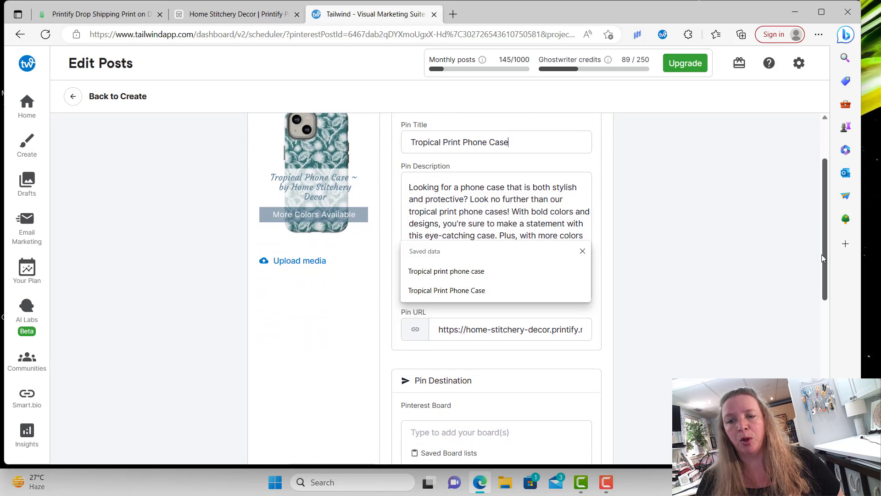
scroll("down", 3)
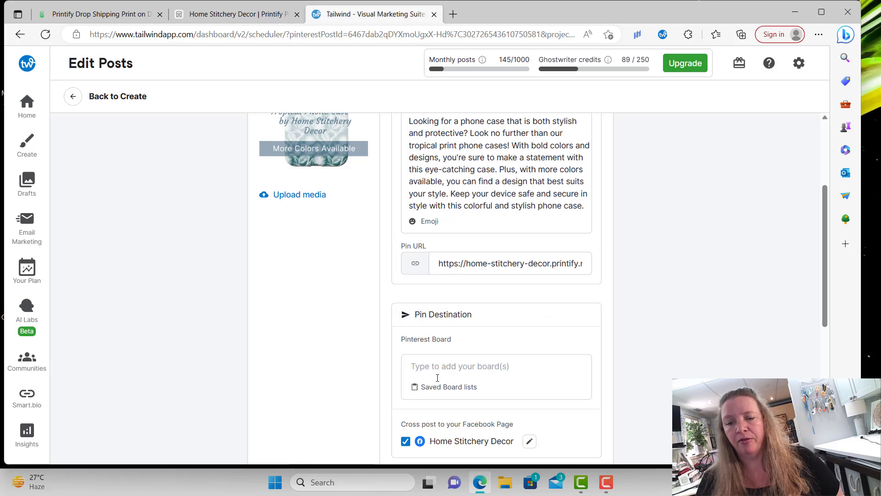
- Assign the saved list of eight boards, Lounge Outfit through Travel Outfit, to the pin
left_click(496, 367)
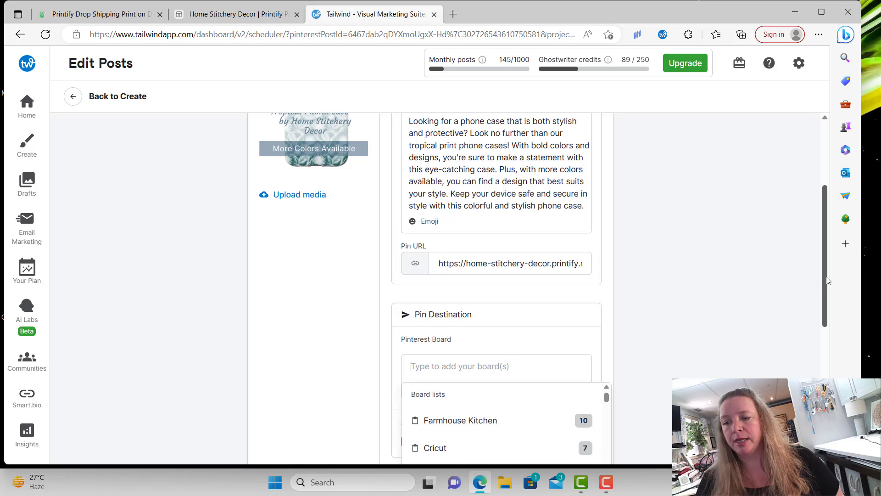
scroll("down", 3)
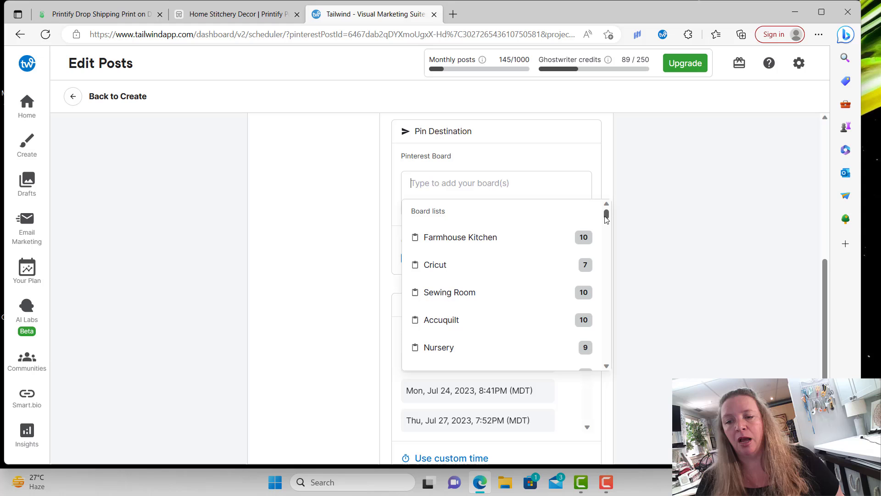
scroll("down", 3)
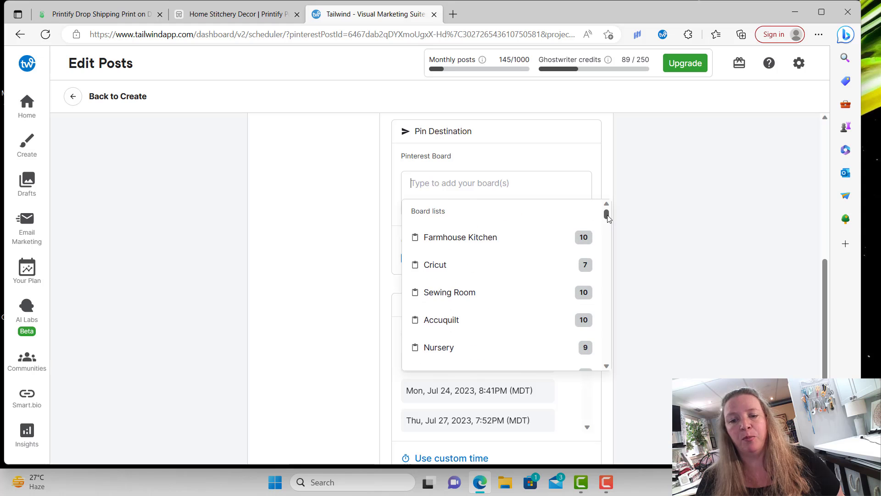
scroll("down", 3)
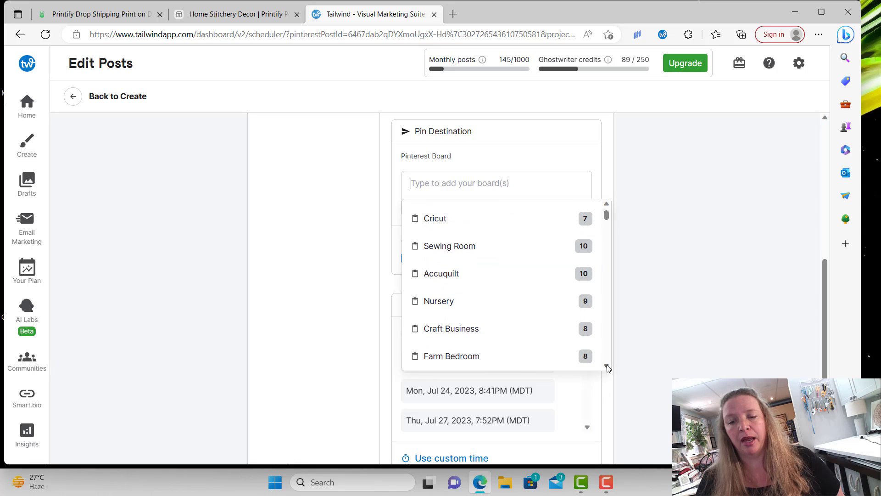
scroll("down", 3)
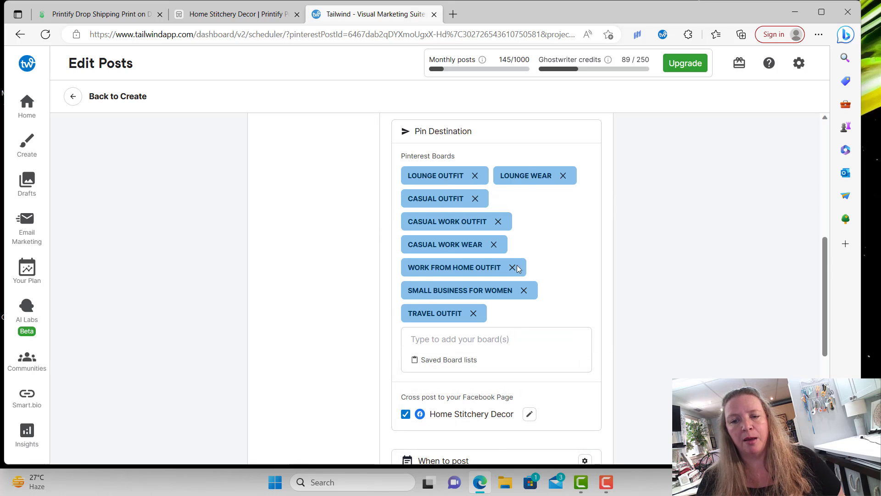
mouse_move(471, 212)
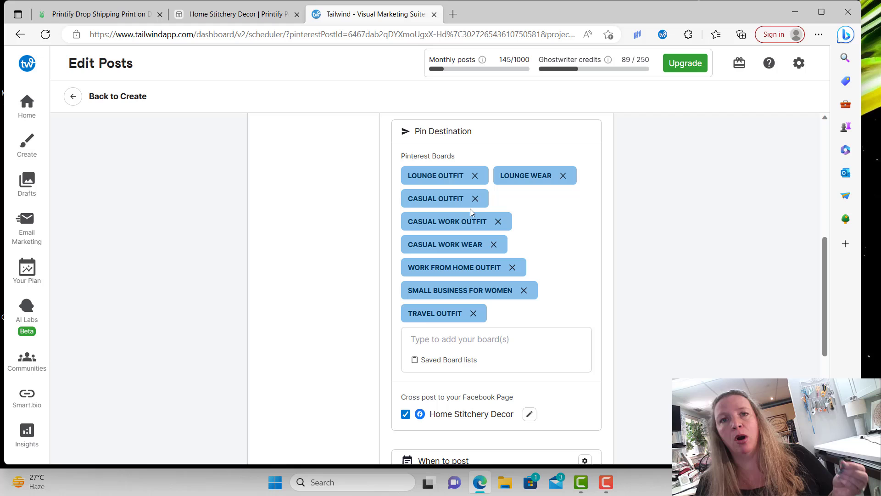
mouse_move(746, 224)
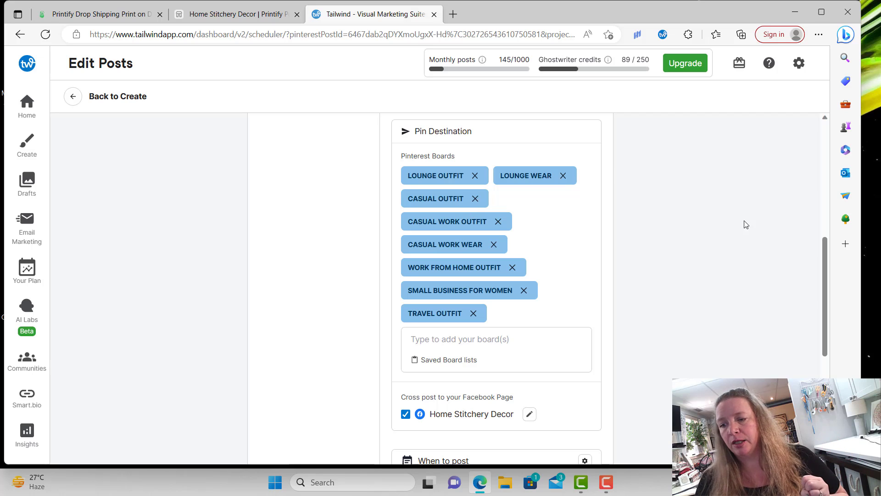
scroll("down", 3)
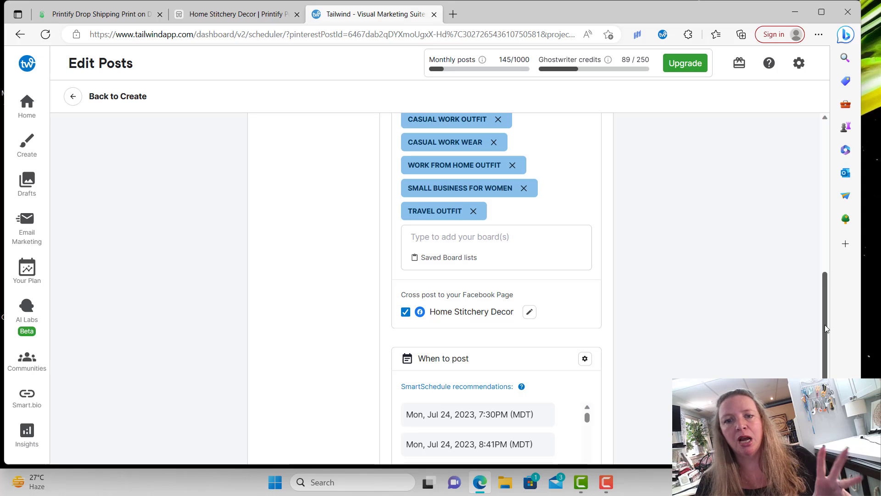
- Choose the first SmartSchedule recommendation, Mon, Jul 24, 2023, 7:30PM (MDT), previewing weekly board posts
scroll("down", 3)
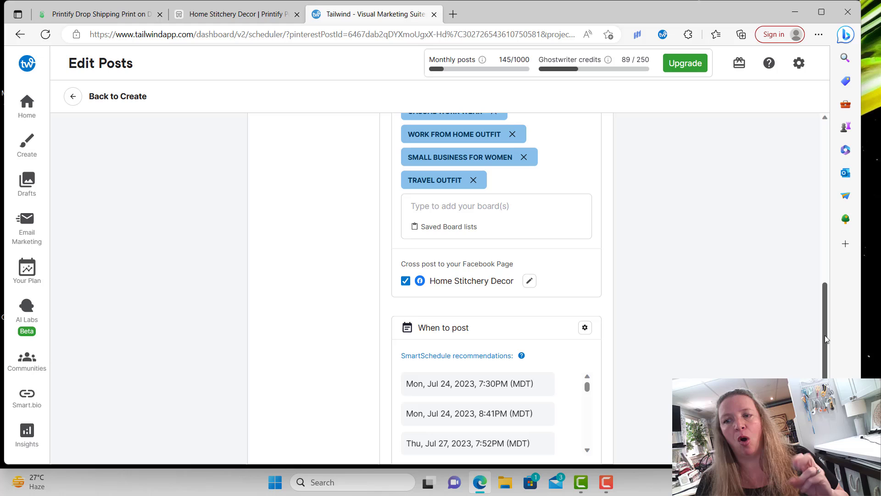
scroll("down", 3)
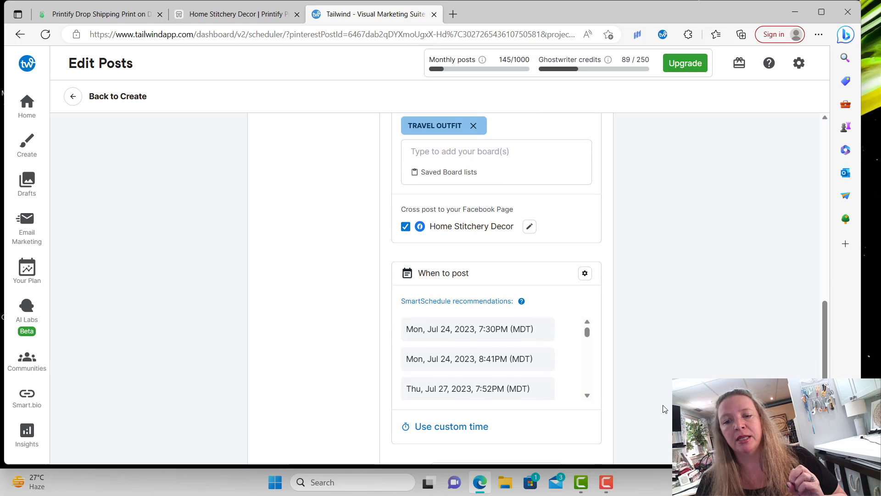
mouse_move(453, 398)
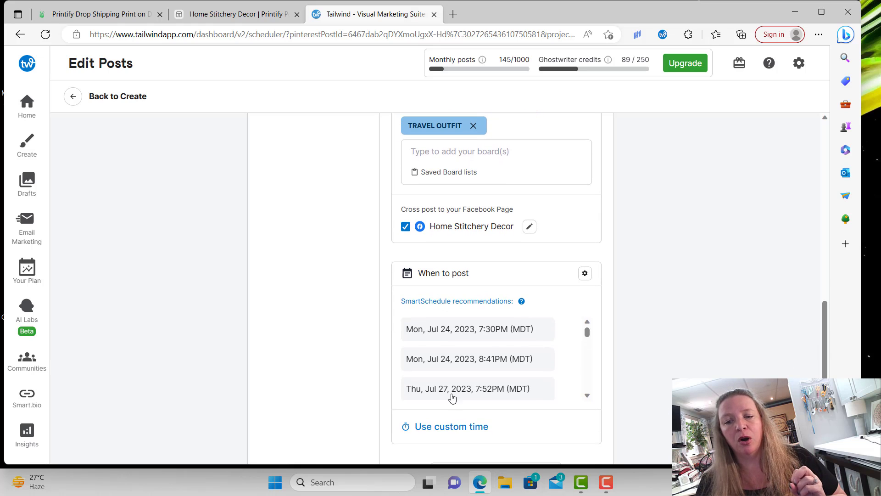
left_click(472, 329)
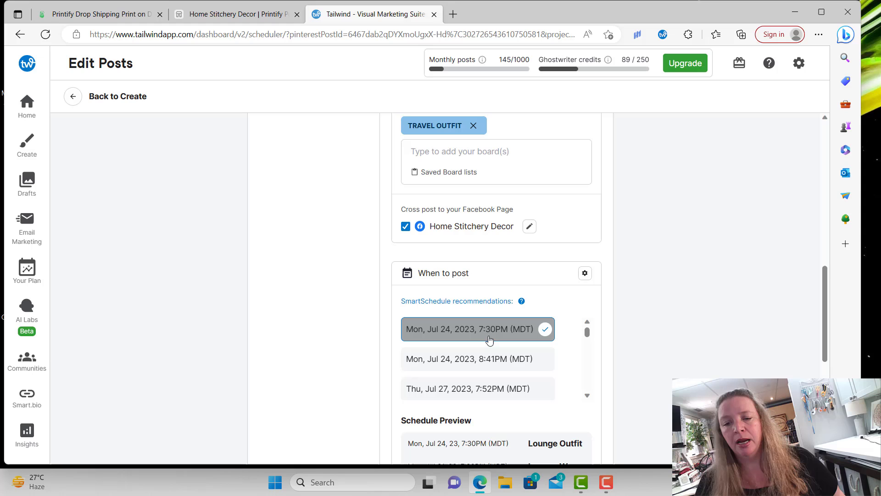
scroll("down", 3)
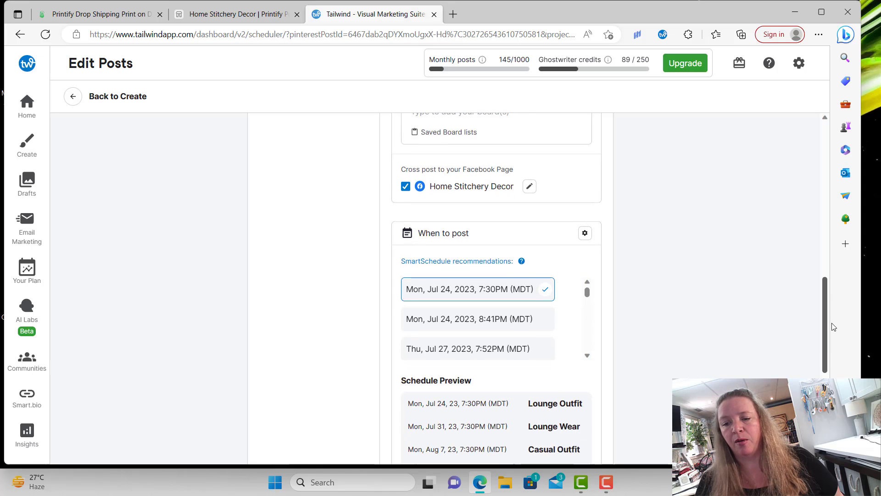
scroll("down", 3)
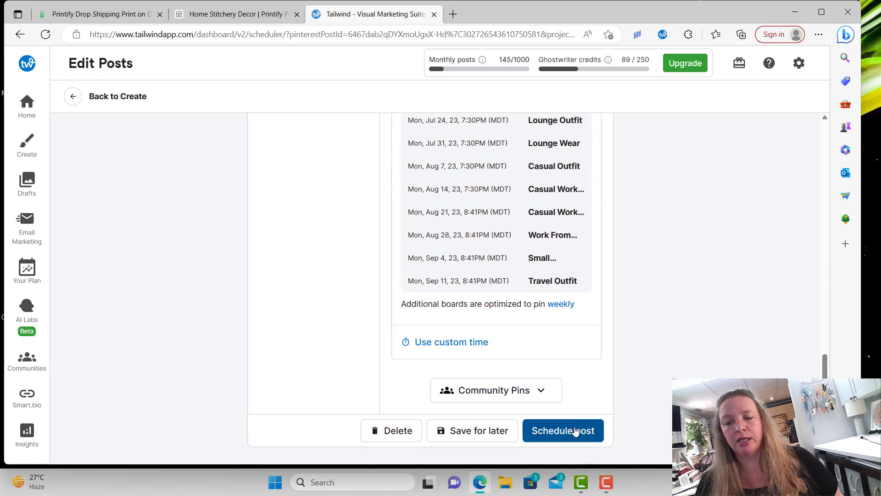
- Confirm Schedule Post so the Pin and Facebook post are set for Jul 24, 7:30PM
left_click(563, 430)
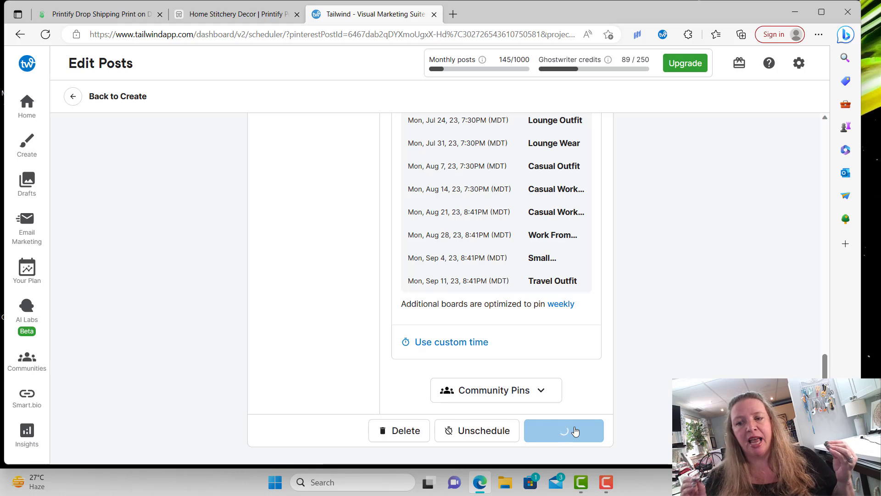
left_click(563, 430)
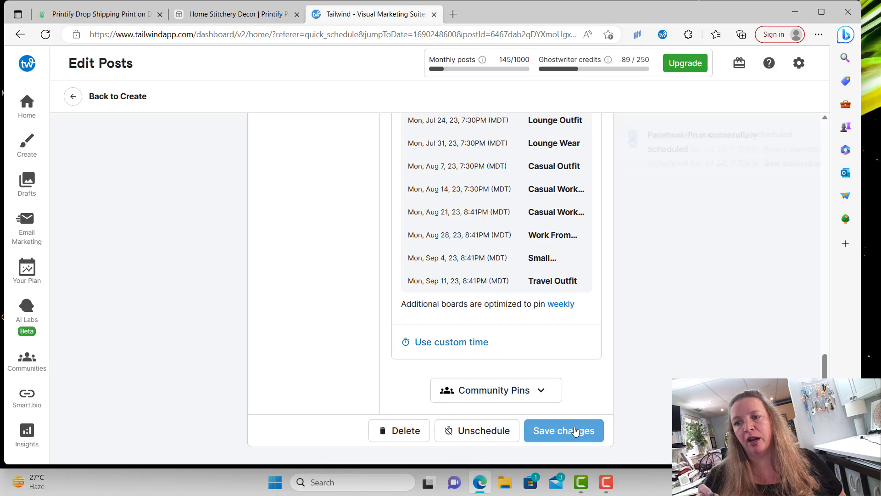
left_click(563, 431)
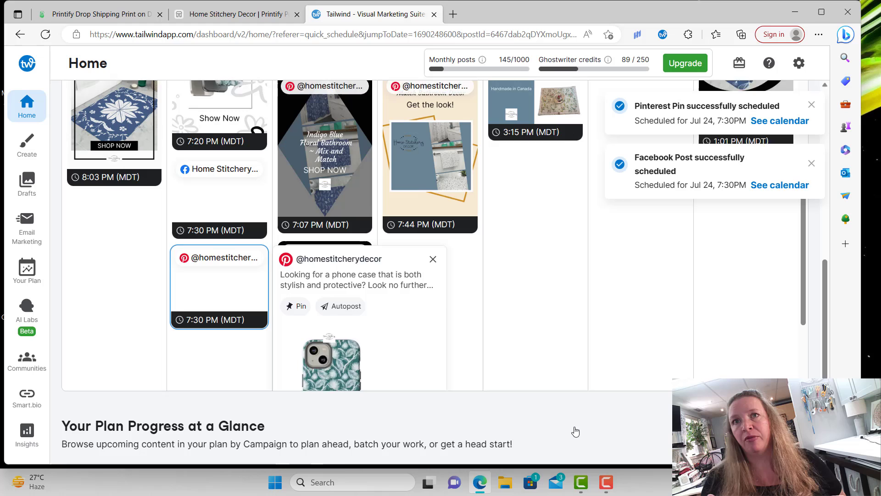